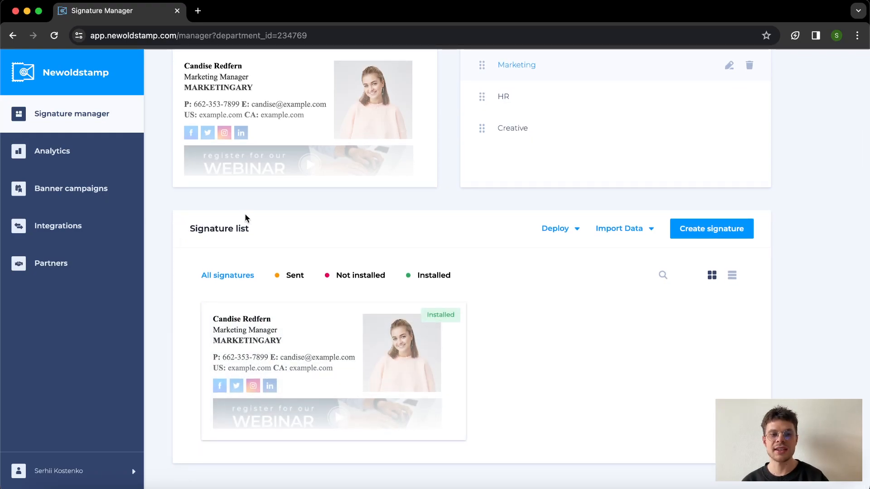
pyautogui.moveTo(188, 261)
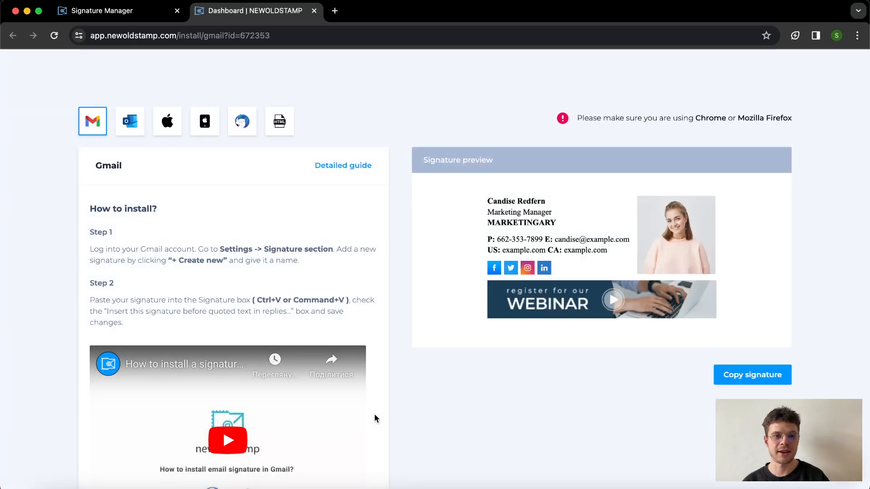
pyautogui.moveTo(167, 121)
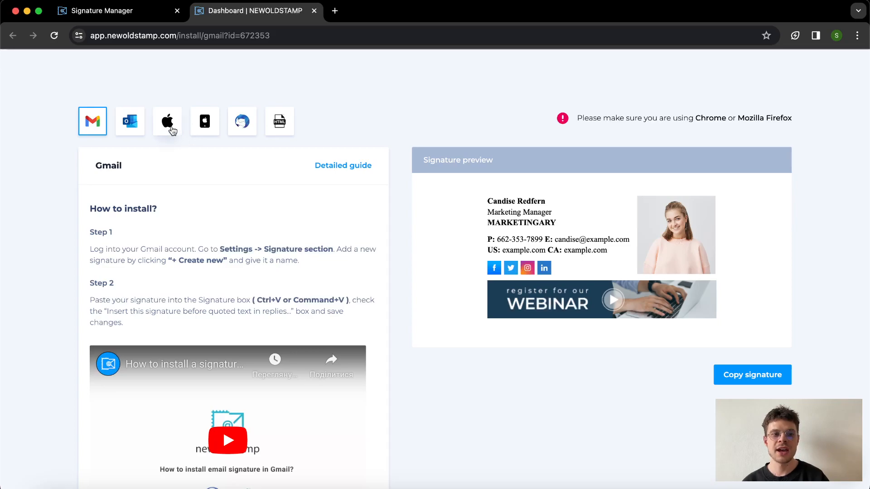
pyautogui.click(166, 121)
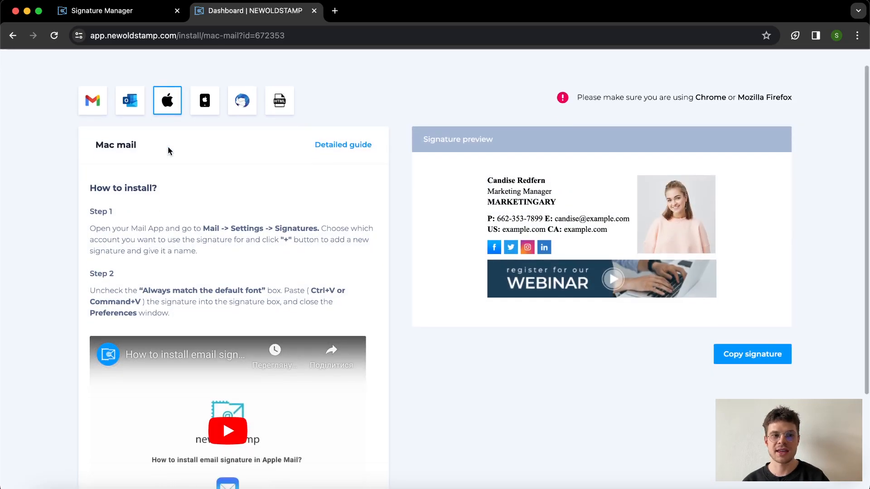
pyautogui.scroll(-3)
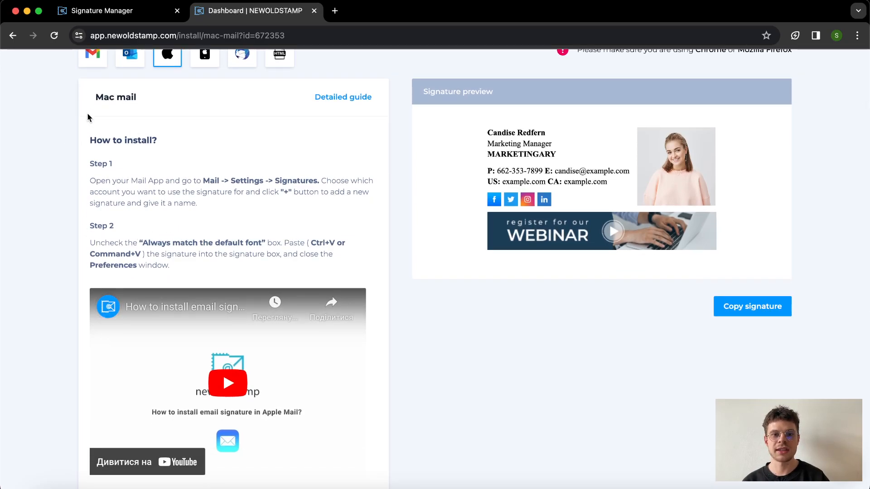
pyautogui.moveTo(489, 308)
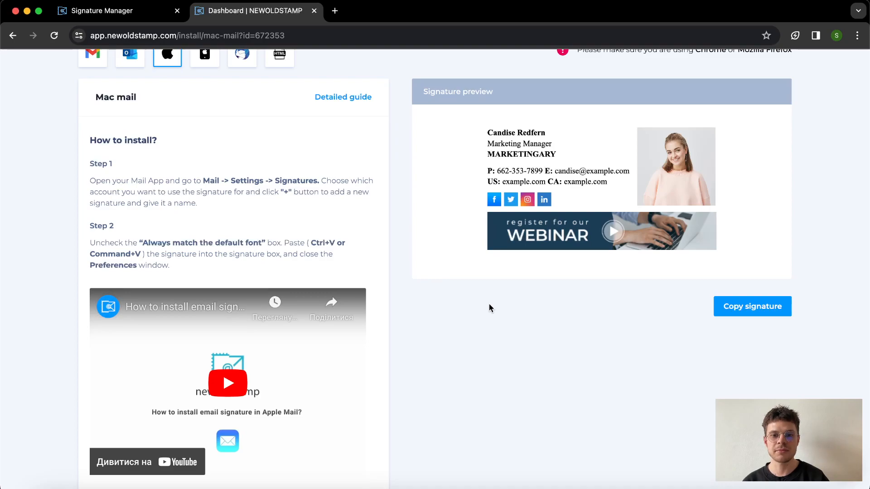
pyautogui.moveTo(752, 306)
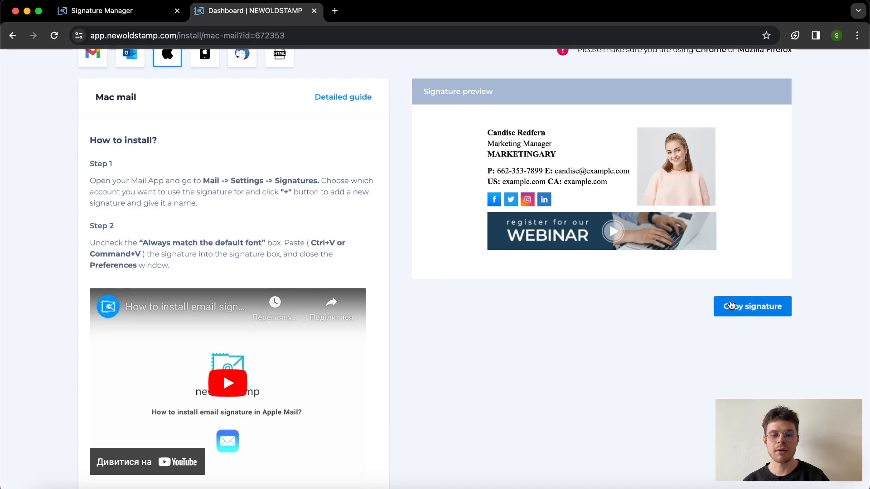
pyautogui.click(752, 305)
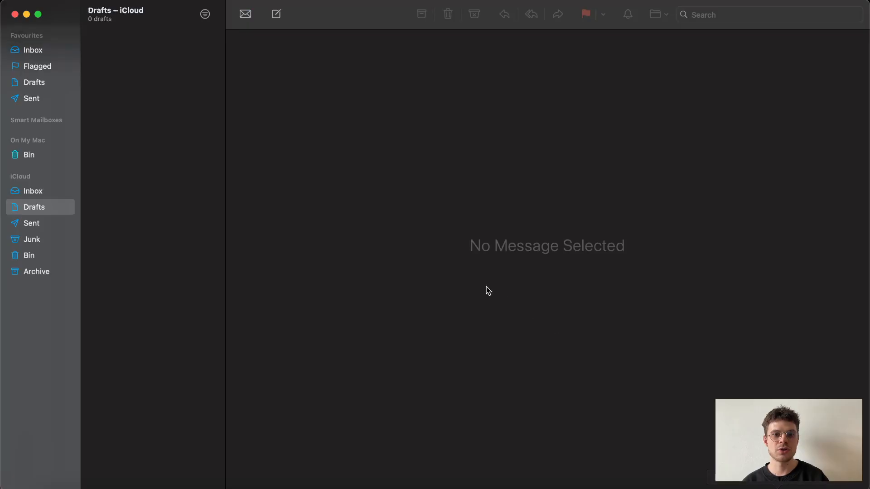
pyautogui.moveTo(268, 106)
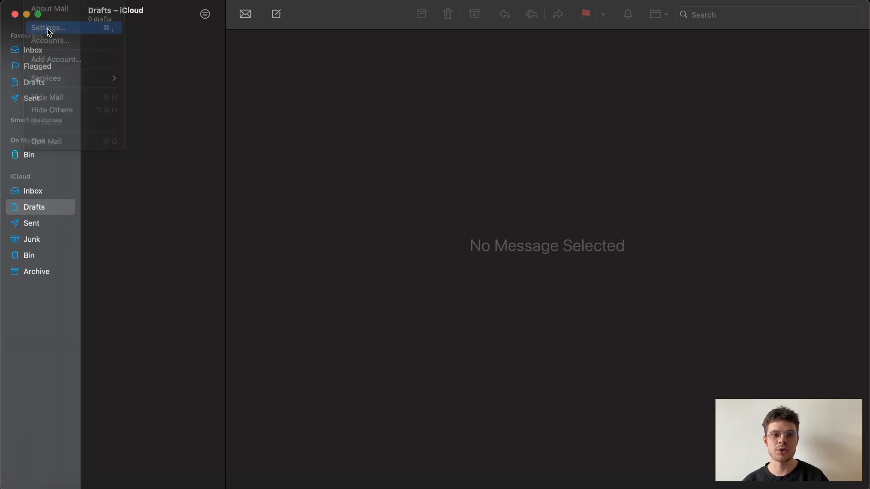
# Step: Bring up Mail's Signatures settings and select the iCloud account
pyautogui.click(49, 28)
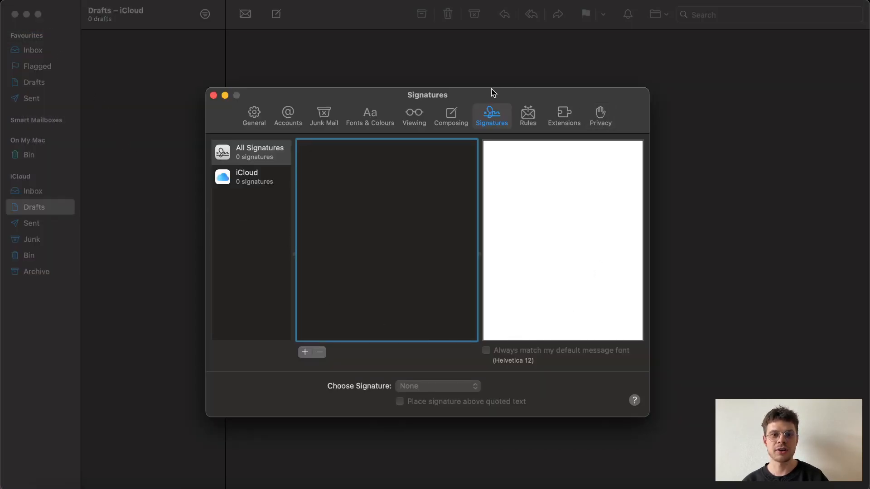
pyautogui.moveTo(252, 203)
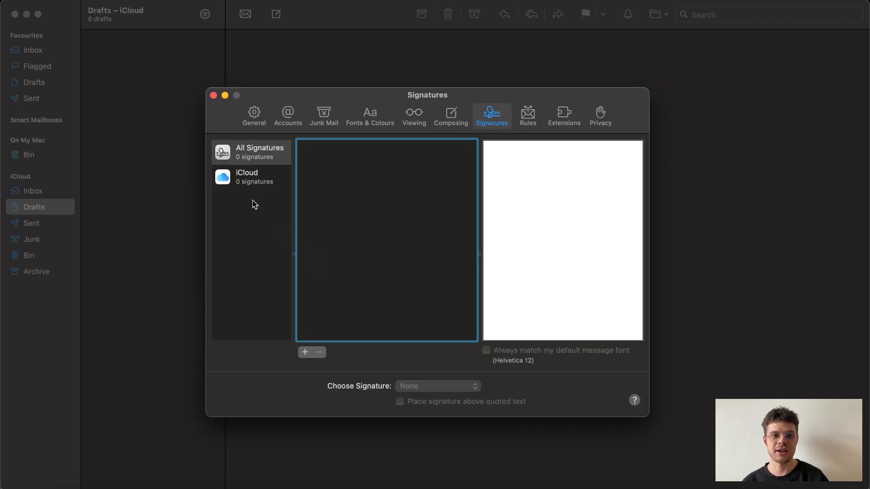
pyautogui.click(247, 176)
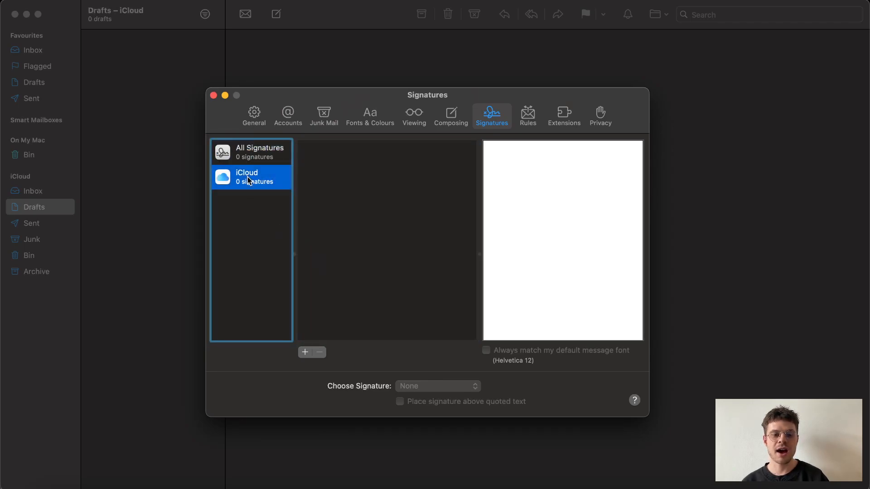
pyautogui.moveTo(316, 301)
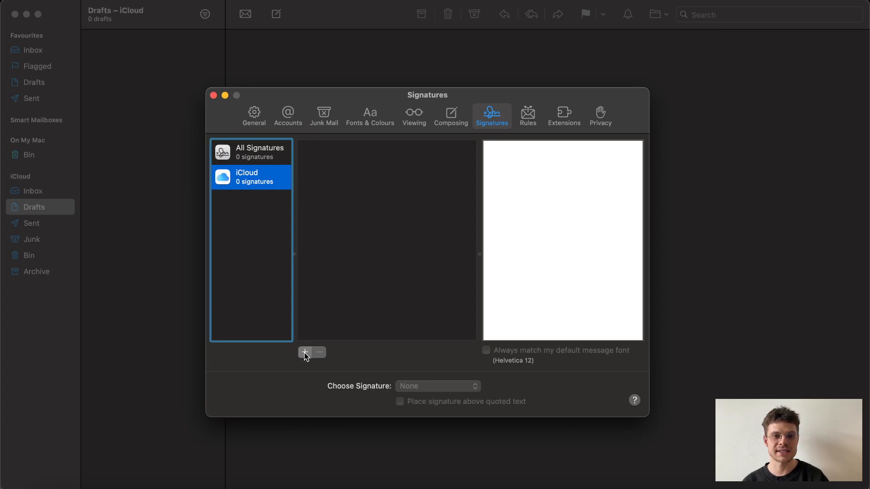
# Step: Add an iCloud signature with the pasted Newoldstamp content, font matching off, chosen In Sequential Order
pyautogui.click(304, 353)
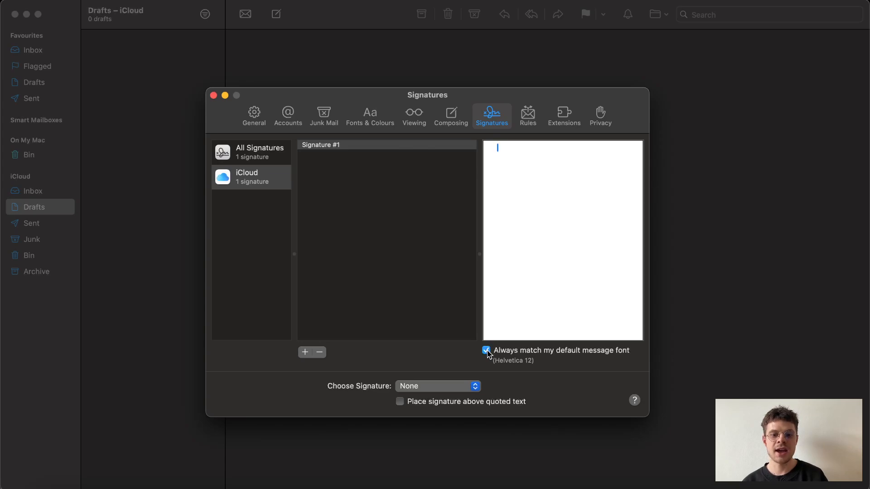
pyautogui.click(487, 351)
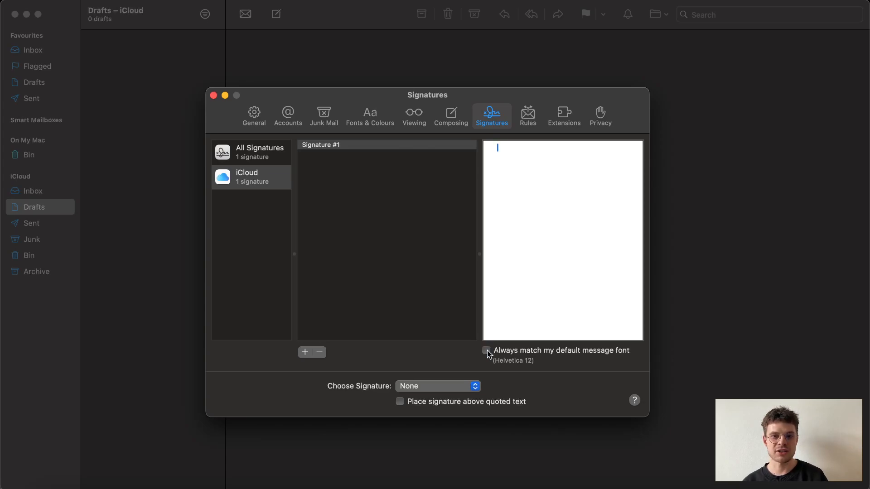
pyautogui.moveTo(523, 151)
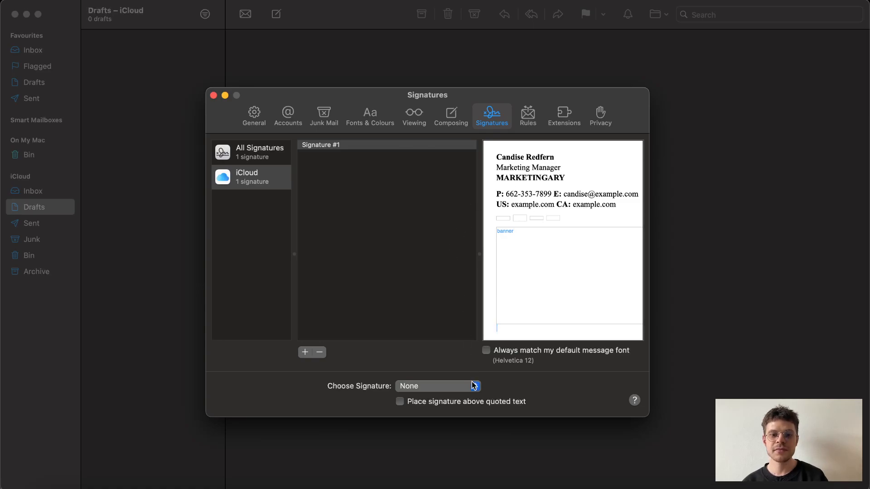
pyautogui.click(437, 386)
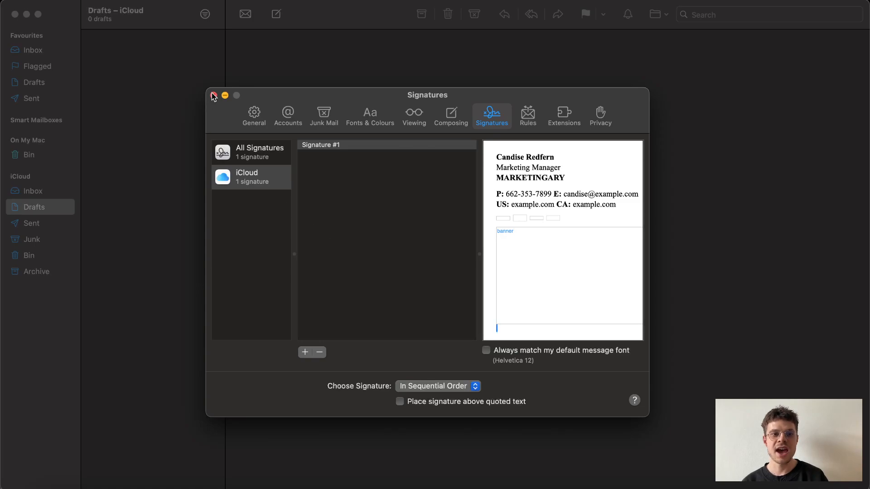
pyautogui.click(214, 95)
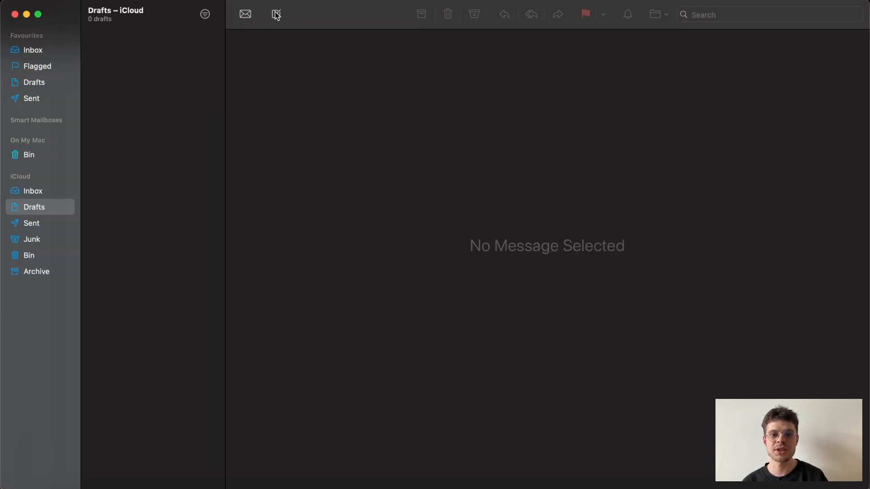
pyautogui.click(275, 14)
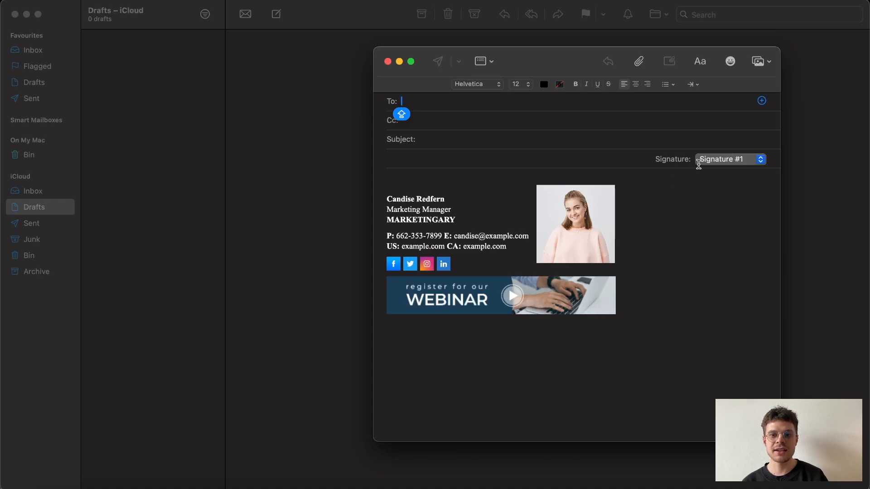
pyautogui.click(729, 159)
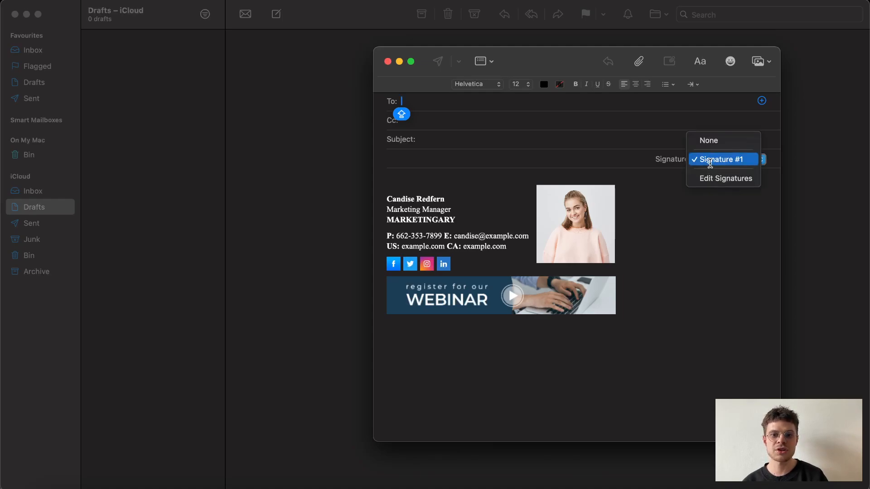
pyautogui.moveTo(724, 178)
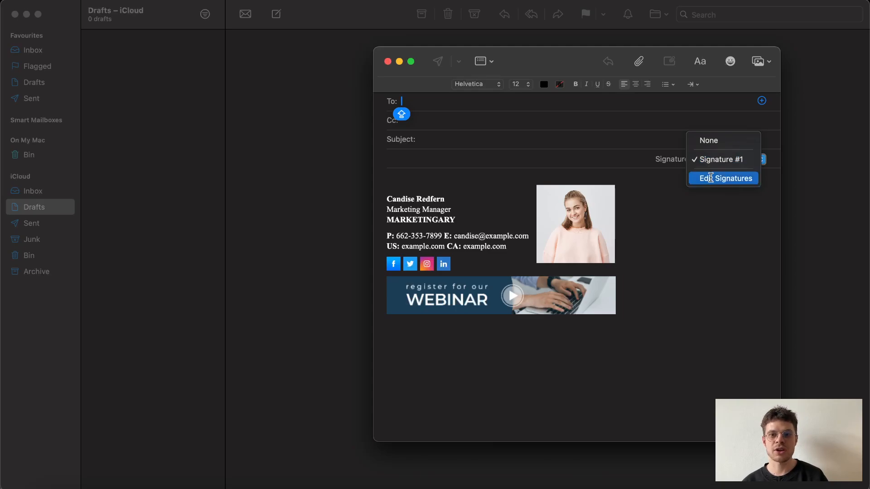
pyautogui.click(727, 179)
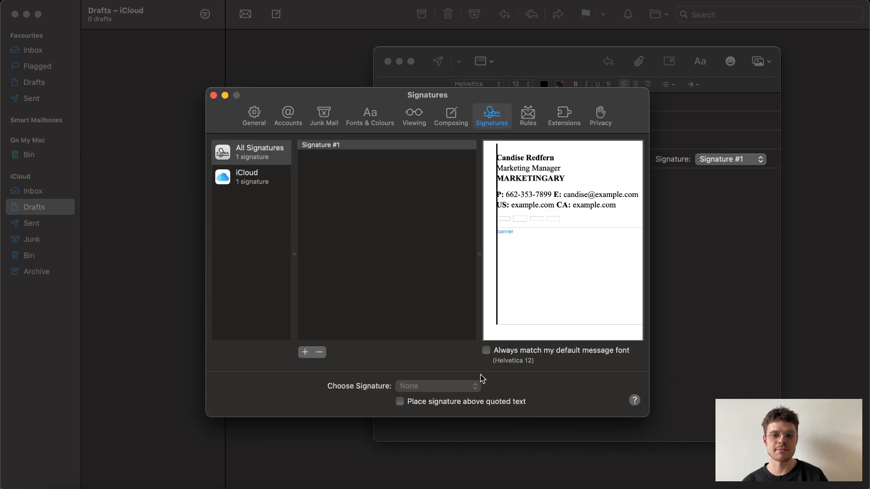
pyautogui.moveTo(404, 235)
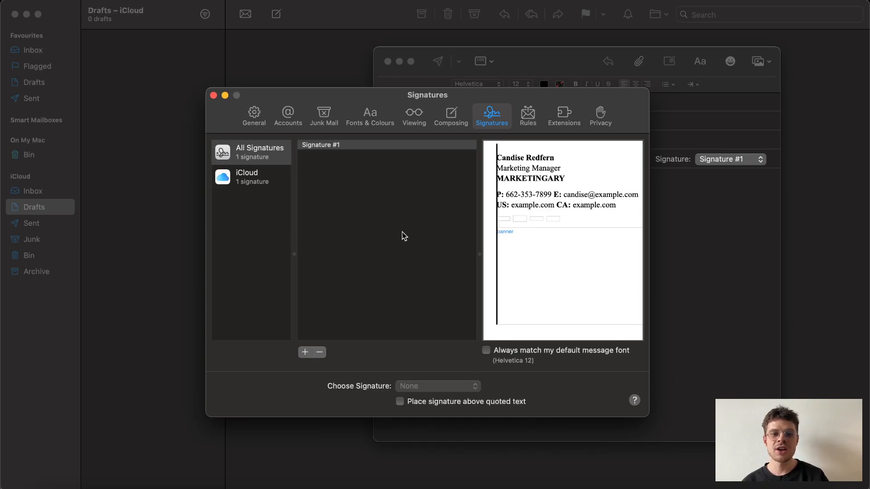
# Step: Show the Composing preferences with rich text message format
pyautogui.click(450, 117)
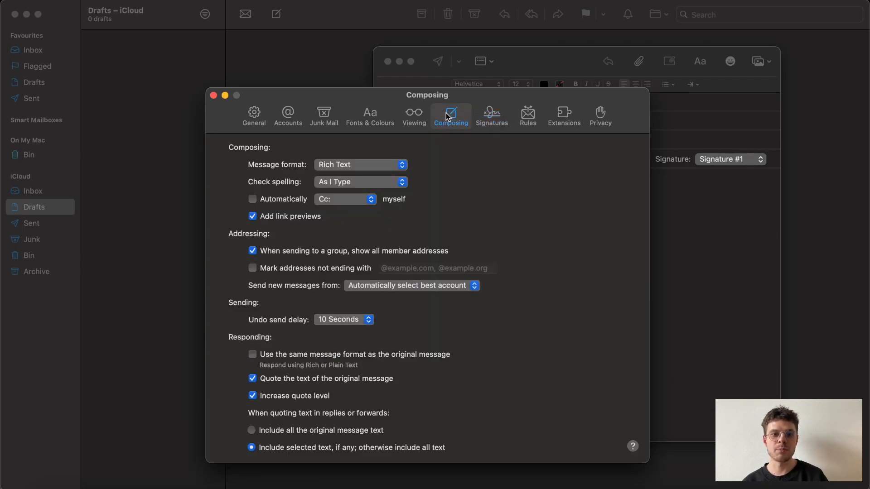
pyautogui.moveTo(288, 166)
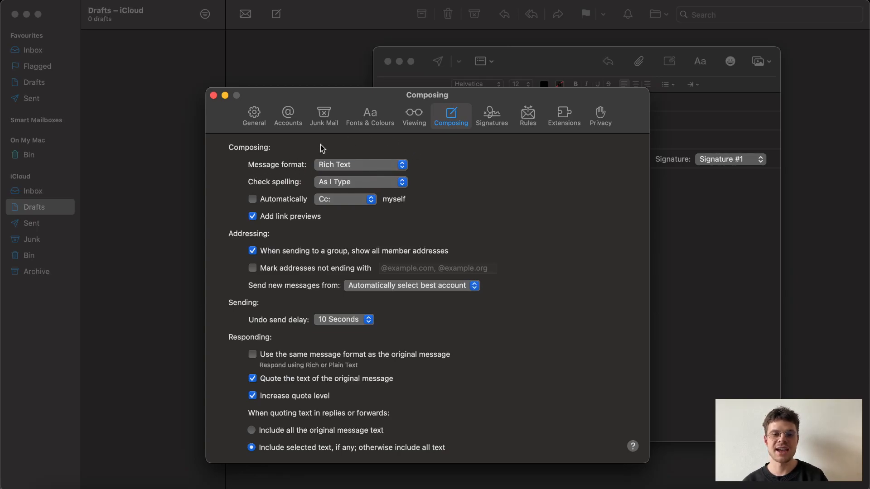
pyautogui.moveTo(599, 117)
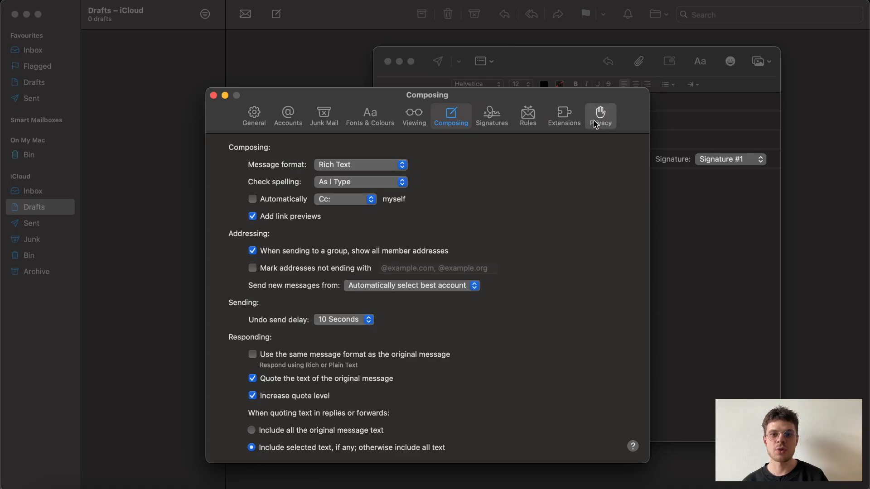
# Step: Show the Privacy preferences with Protect Mail Activity off and Hide IP Address on
pyautogui.click(599, 115)
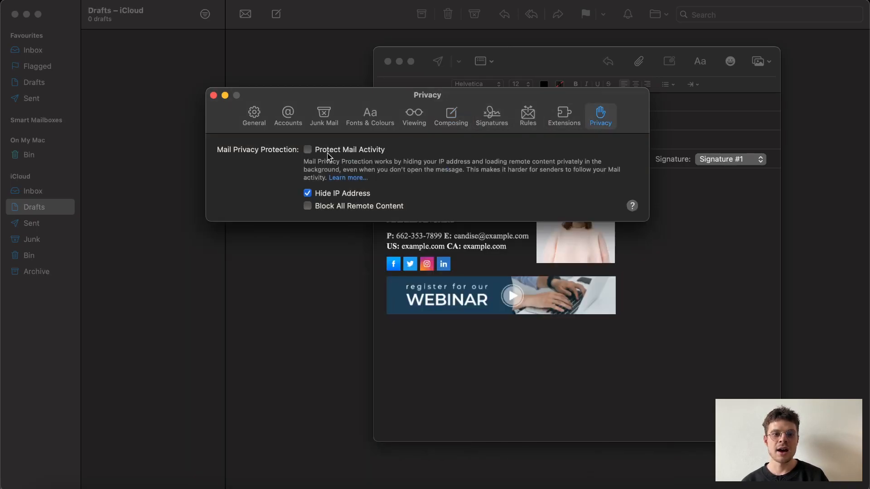
pyautogui.moveTo(371, 155)
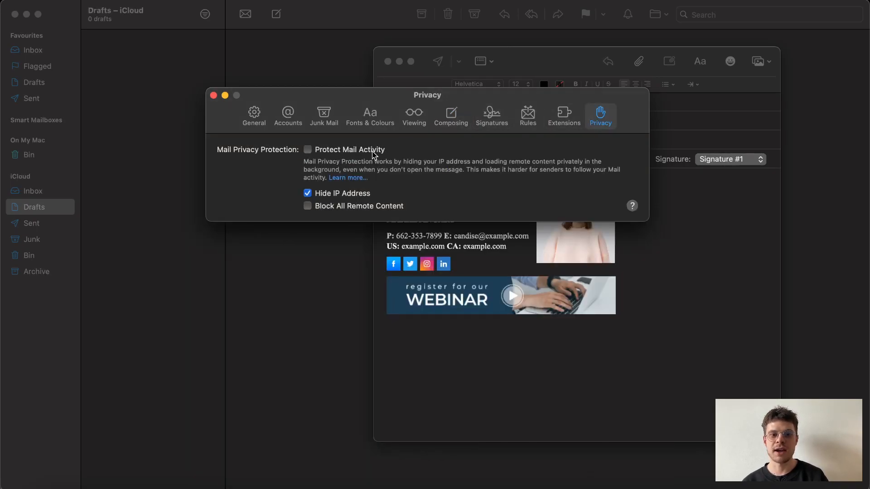
pyautogui.moveTo(341, 225)
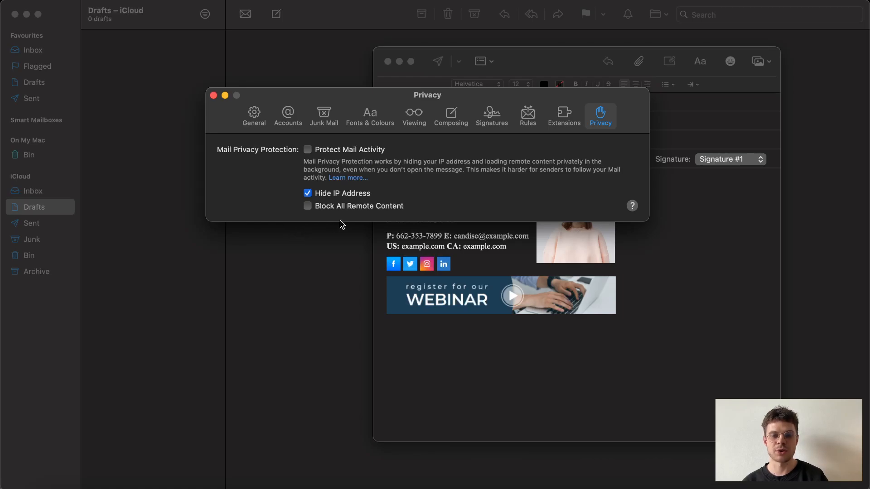
pyautogui.moveTo(216, 105)
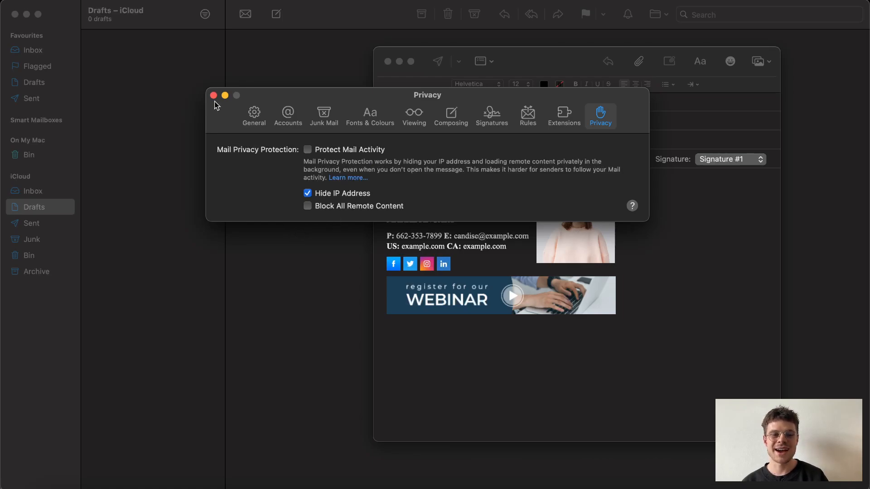
pyautogui.click(213, 95)
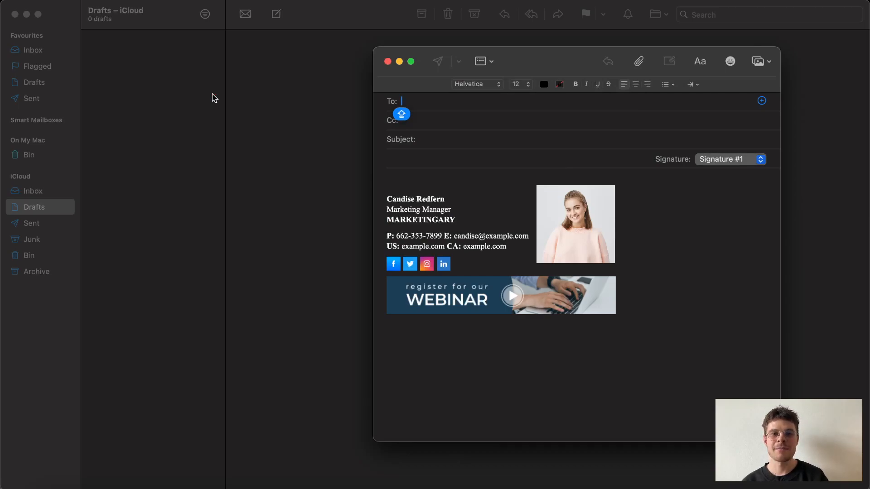
pyautogui.moveTo(273, 142)
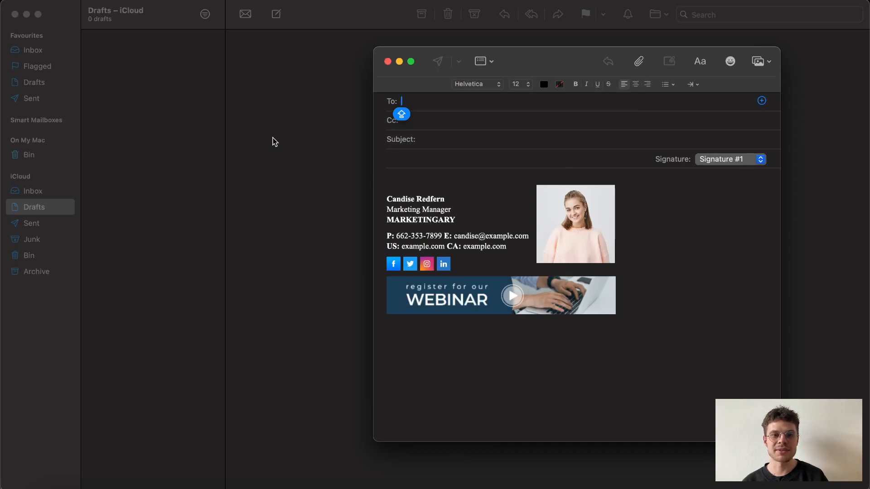